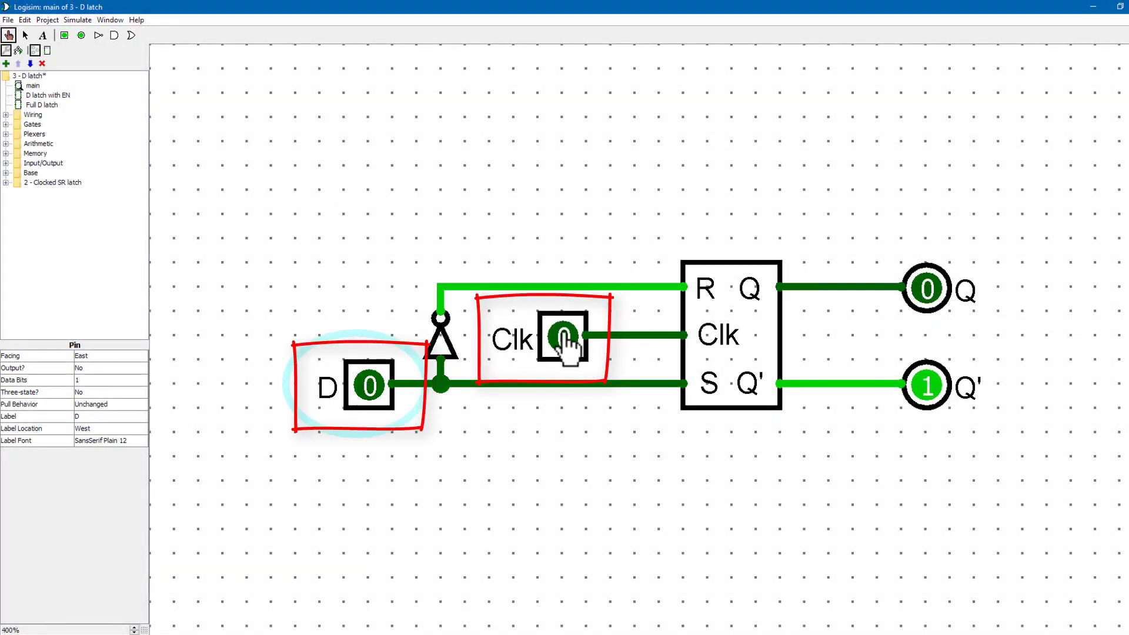
Step: Raise the D latch's Clk pin to 1 while D stays 0, keeping Q at 0
click(562, 337)
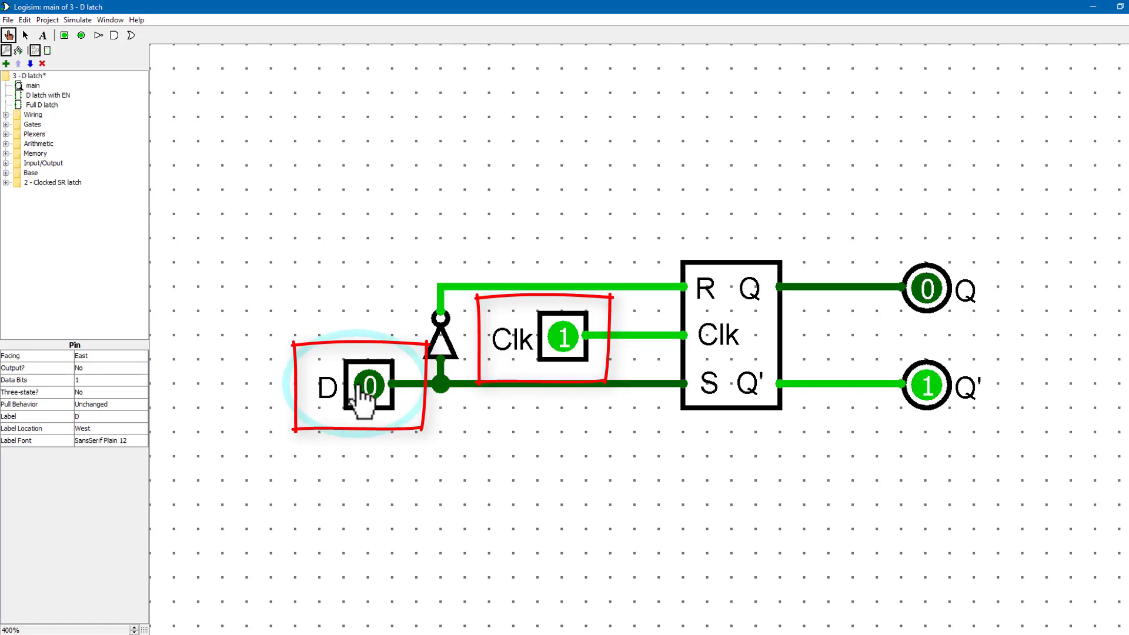
mouse_move(565, 353)
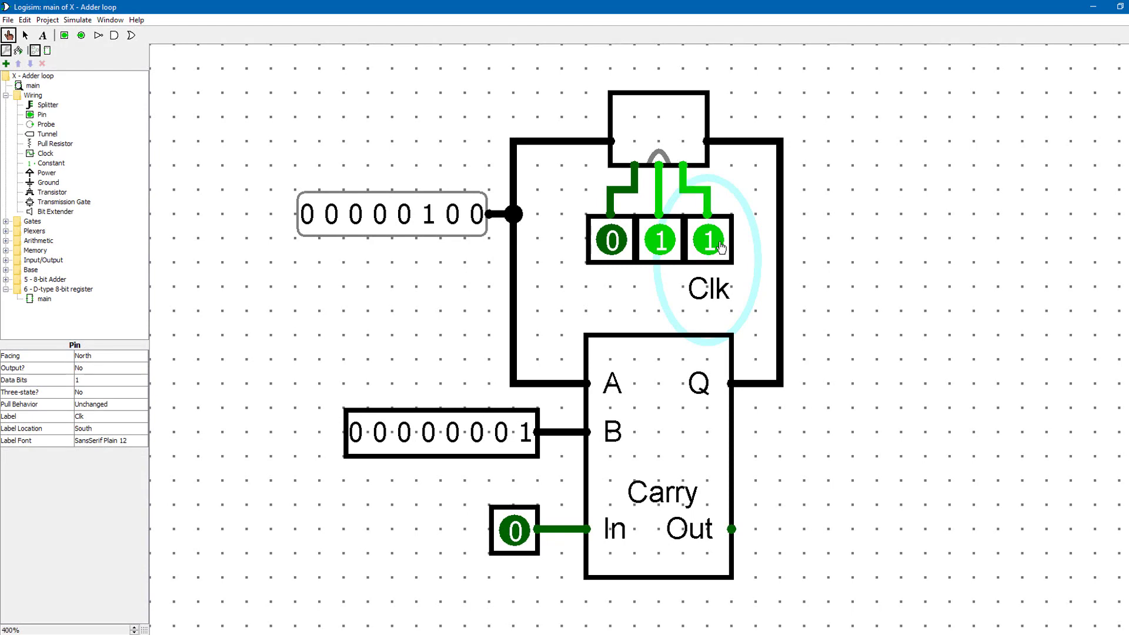
Step: Pulse the Clk pin repeatedly until the 8-bit register output reads 00000101
click(706, 240)
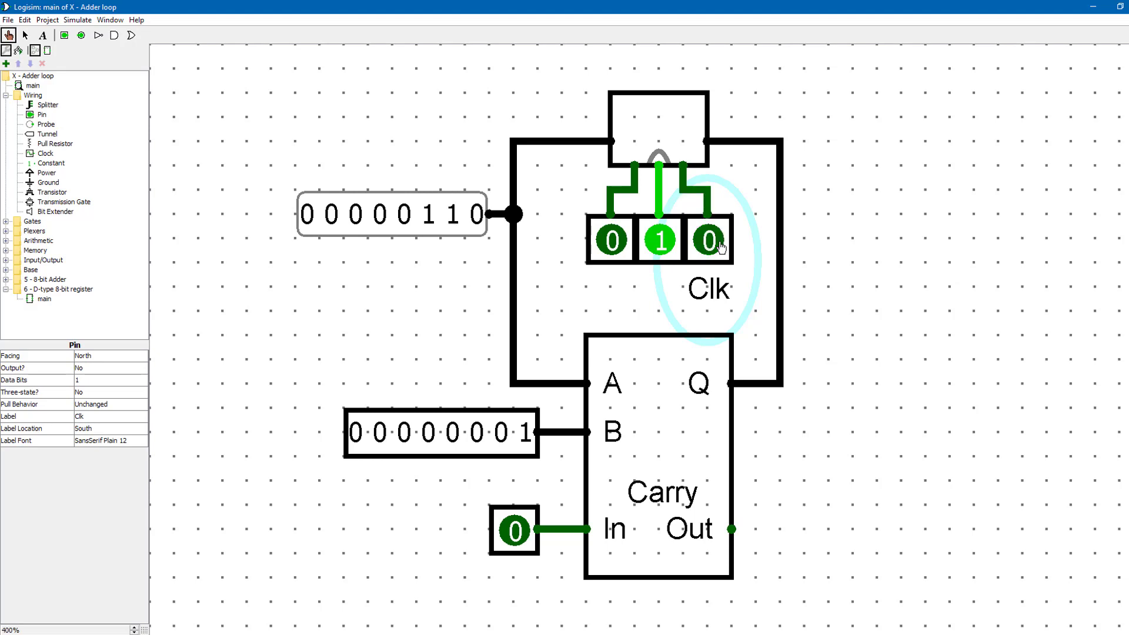
click(708, 241)
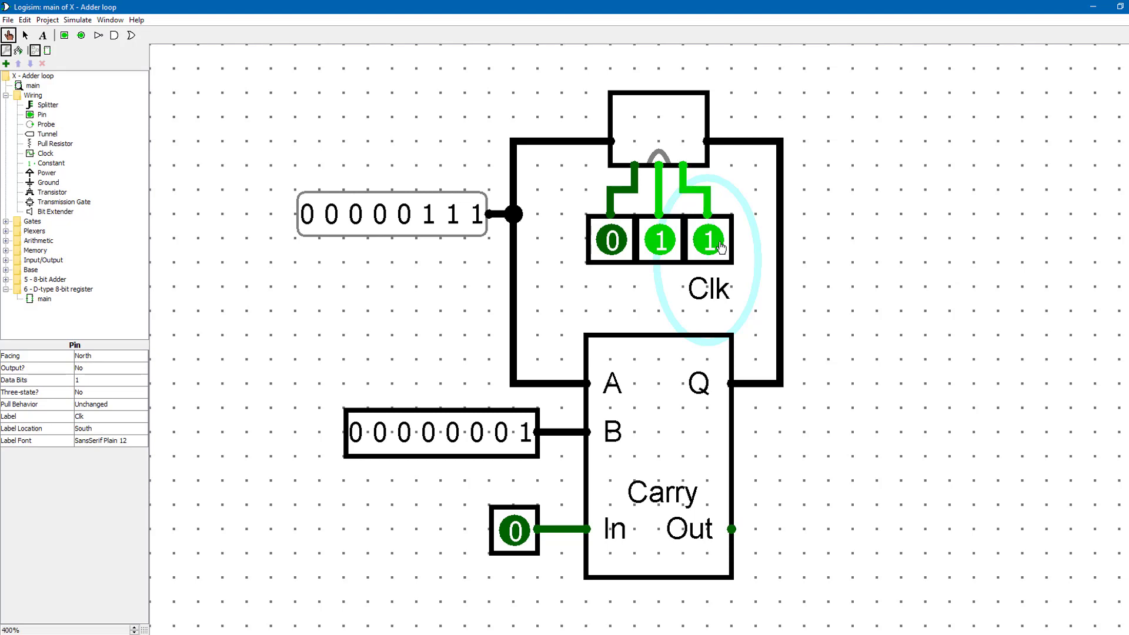
click(708, 240)
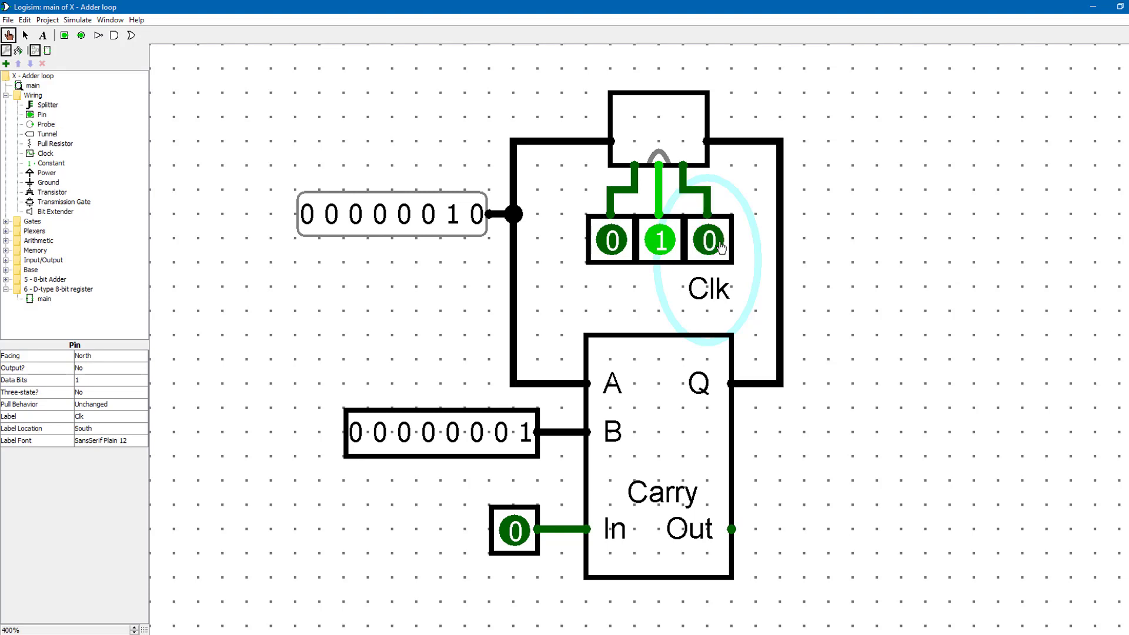
click(709, 240)
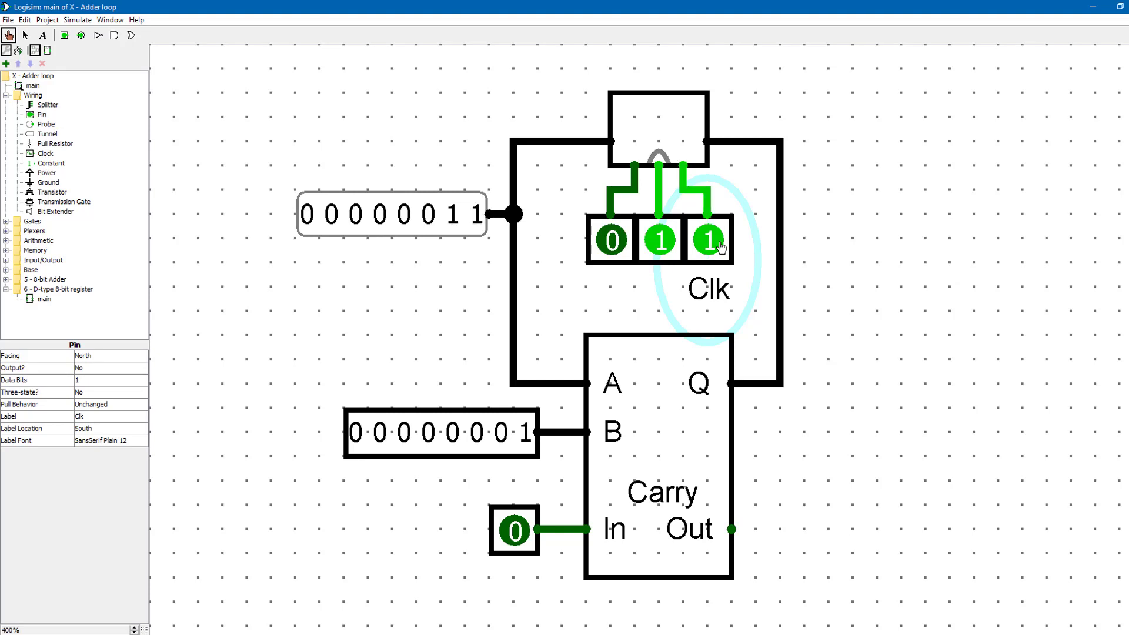
click(710, 240)
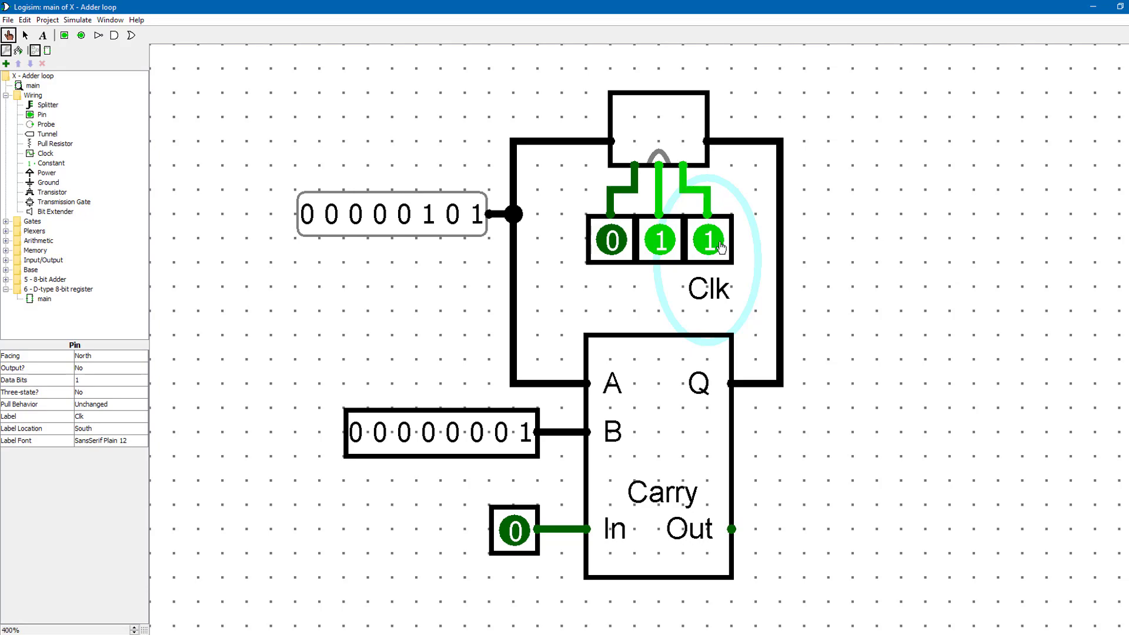
click(710, 240)
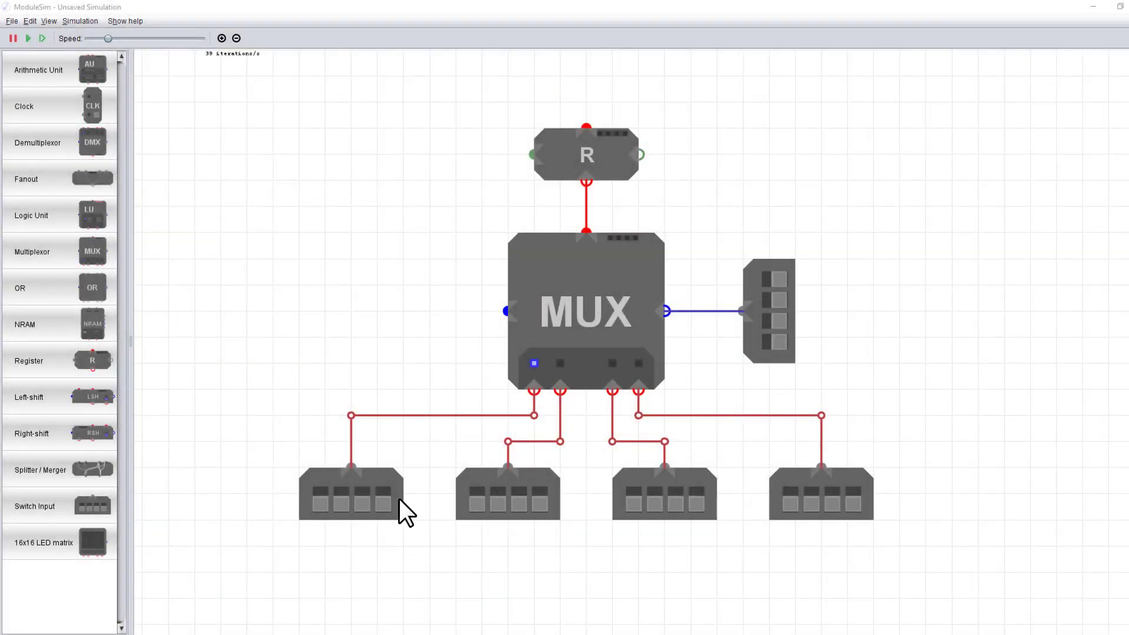
Step: Switch on a single distinct bit on the data switch inputs feeding the MUX
click(382, 495)
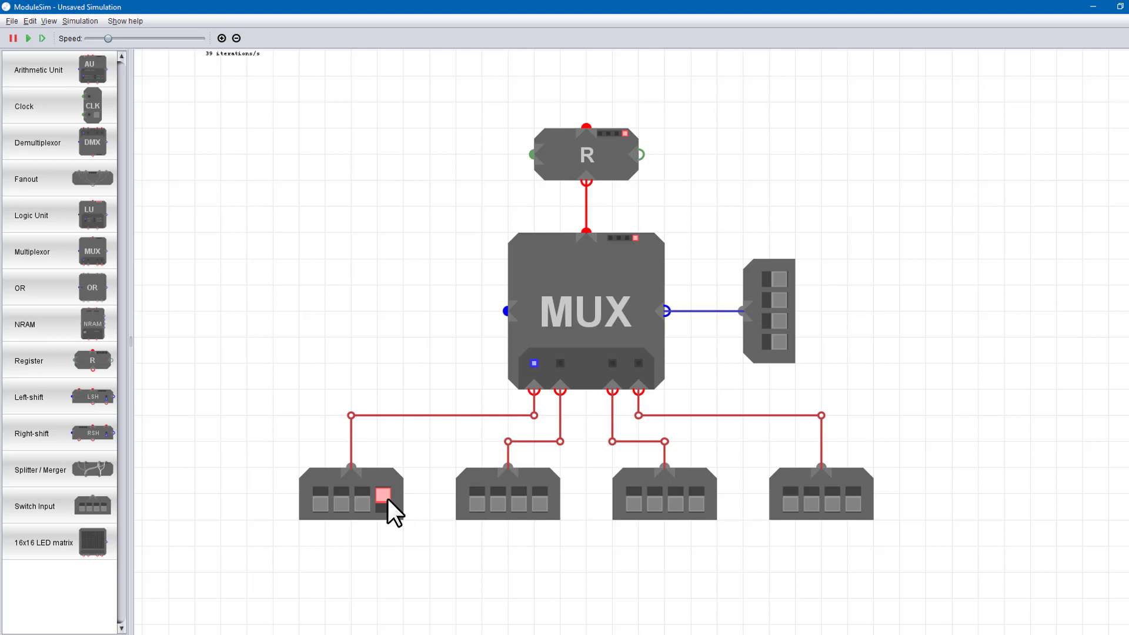
mouse_move(367, 516)
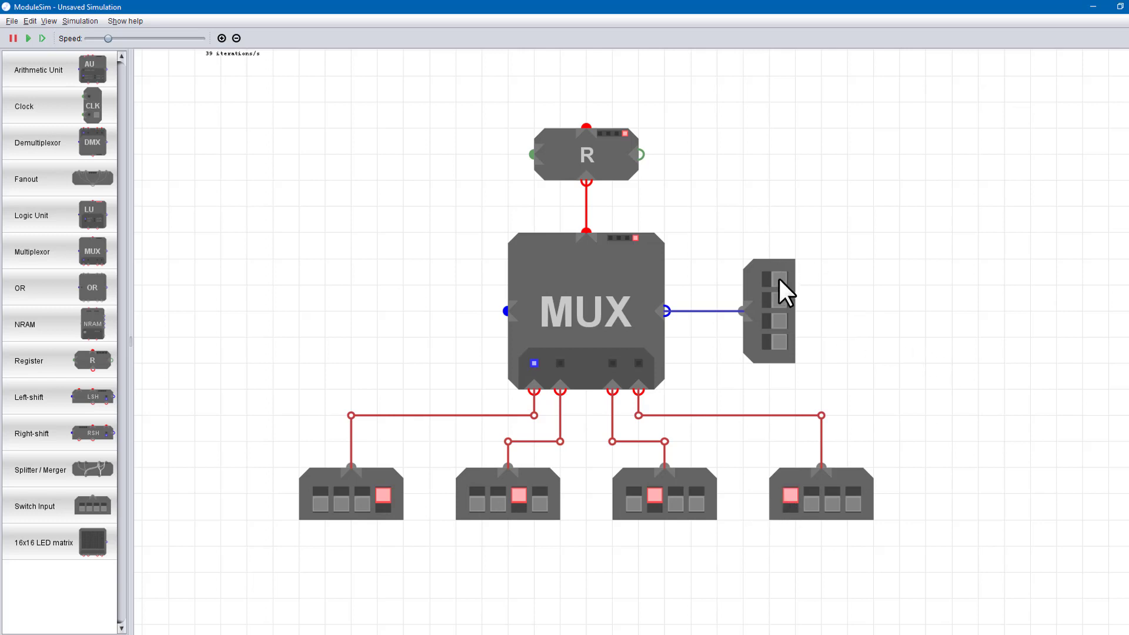
click(769, 301)
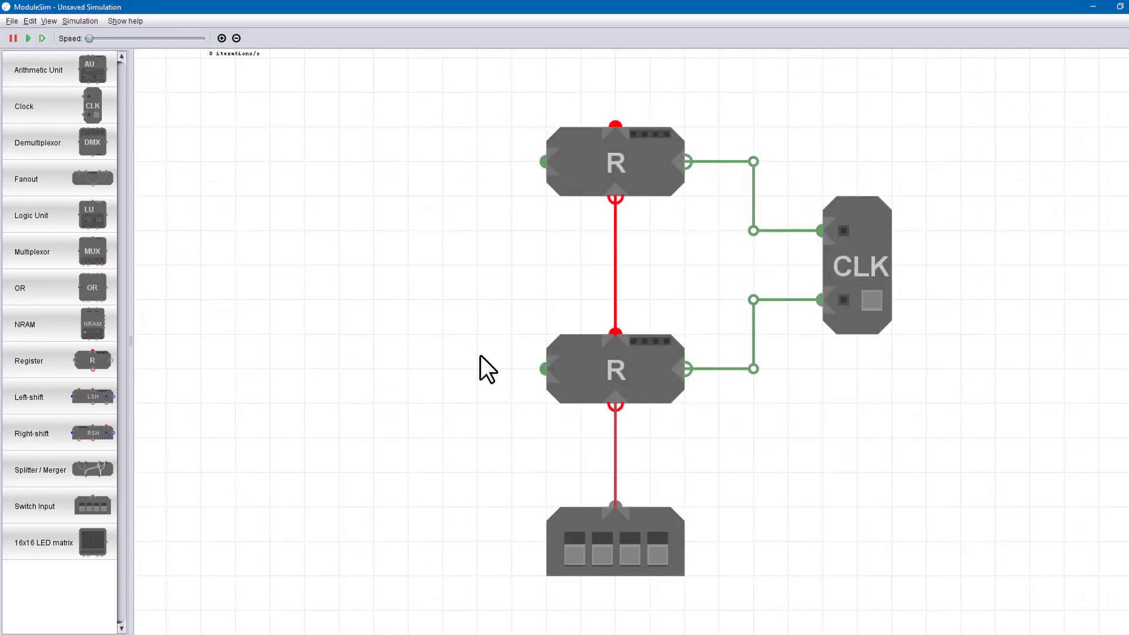
Step: Set the two rightmost switch bits, pulse the clock, and store them in the stacked registers
click(27, 38)
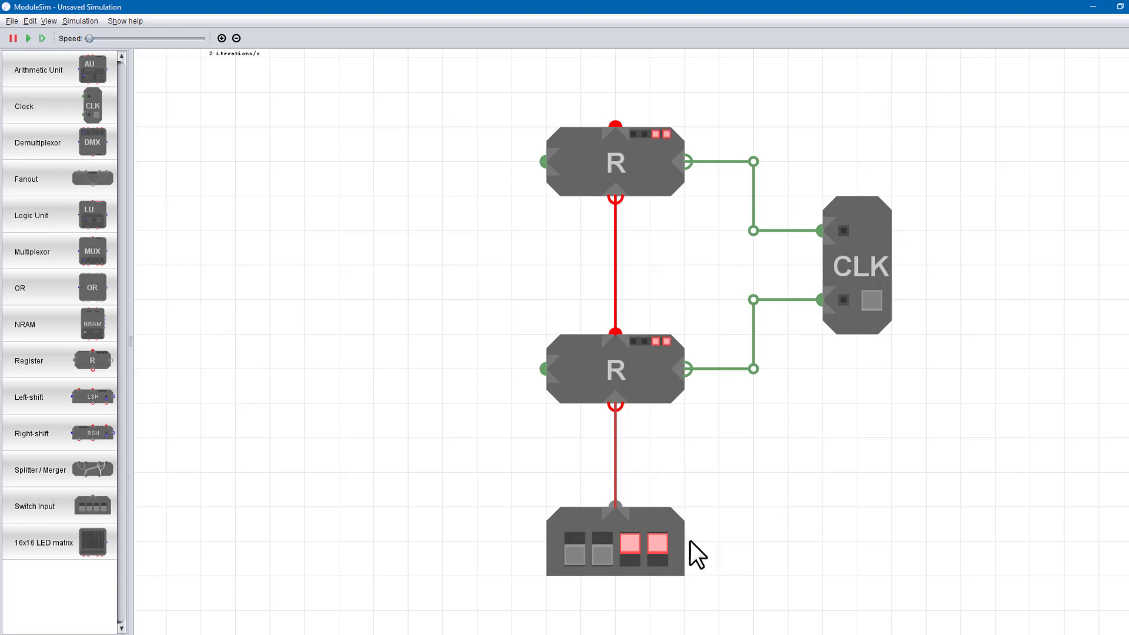
click(614, 540)
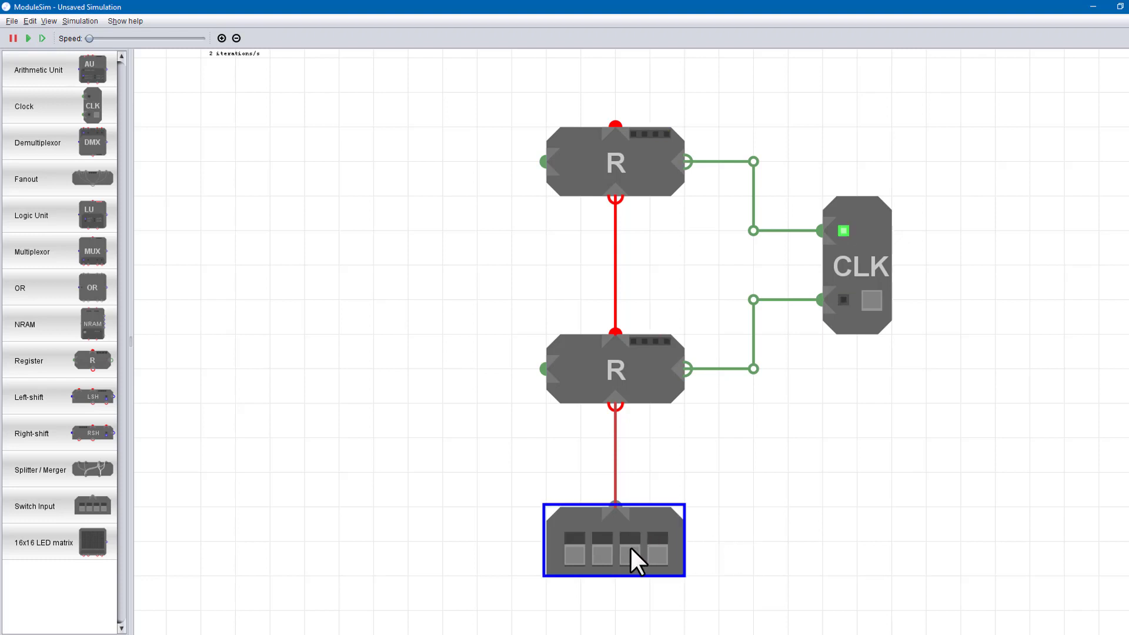
click(738, 533)
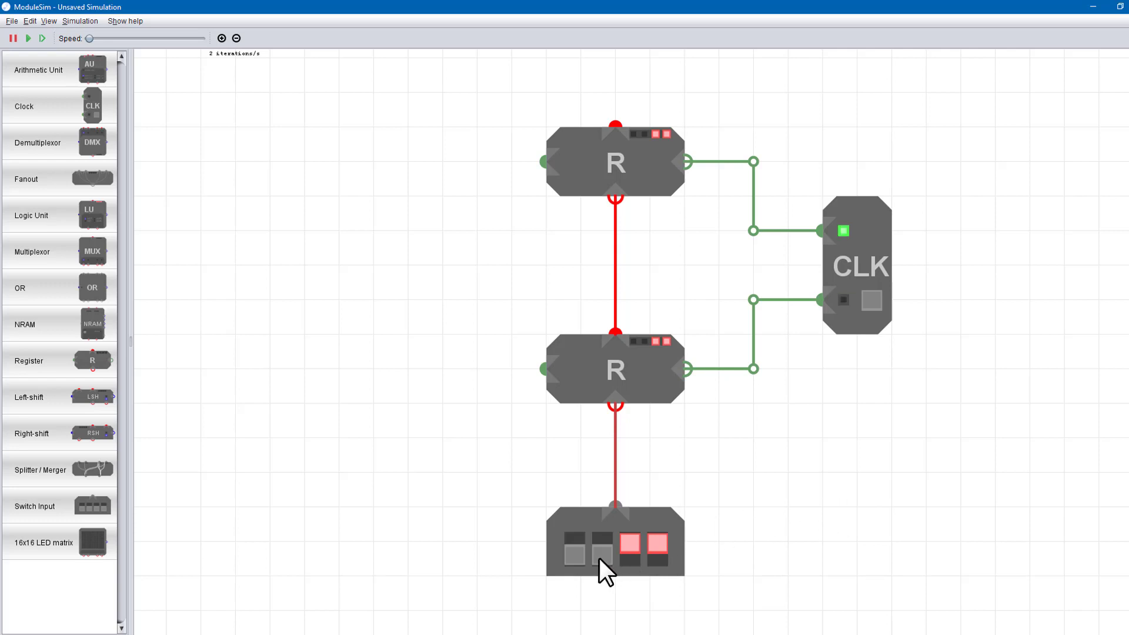
click(601, 545)
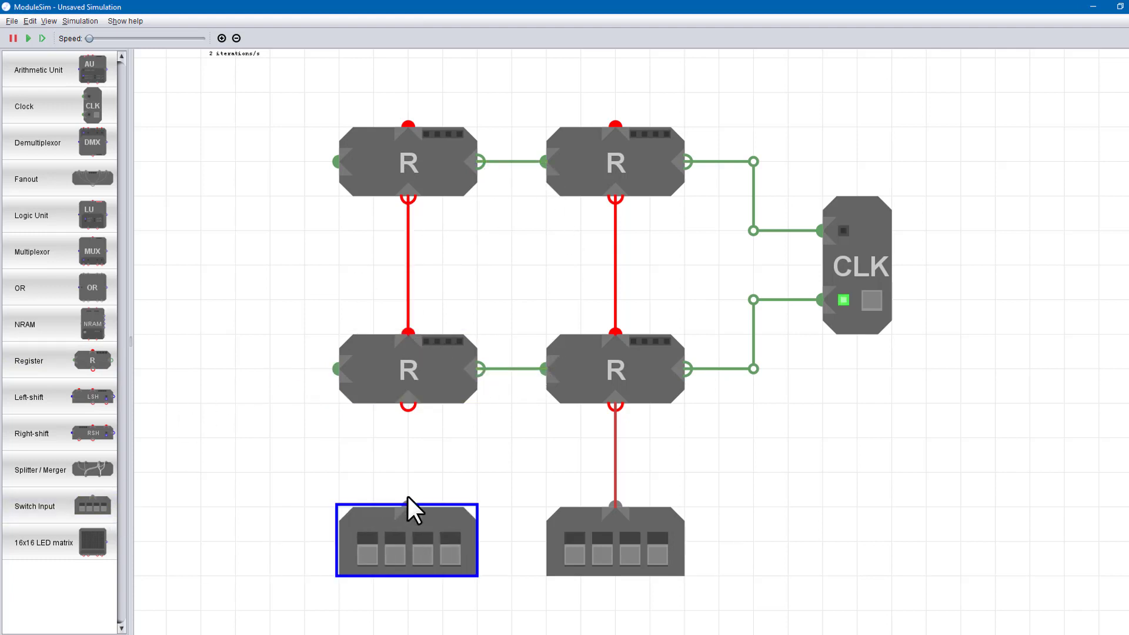
Step: Connect the left switch input to the second pair of stacked registers
click(451, 544)
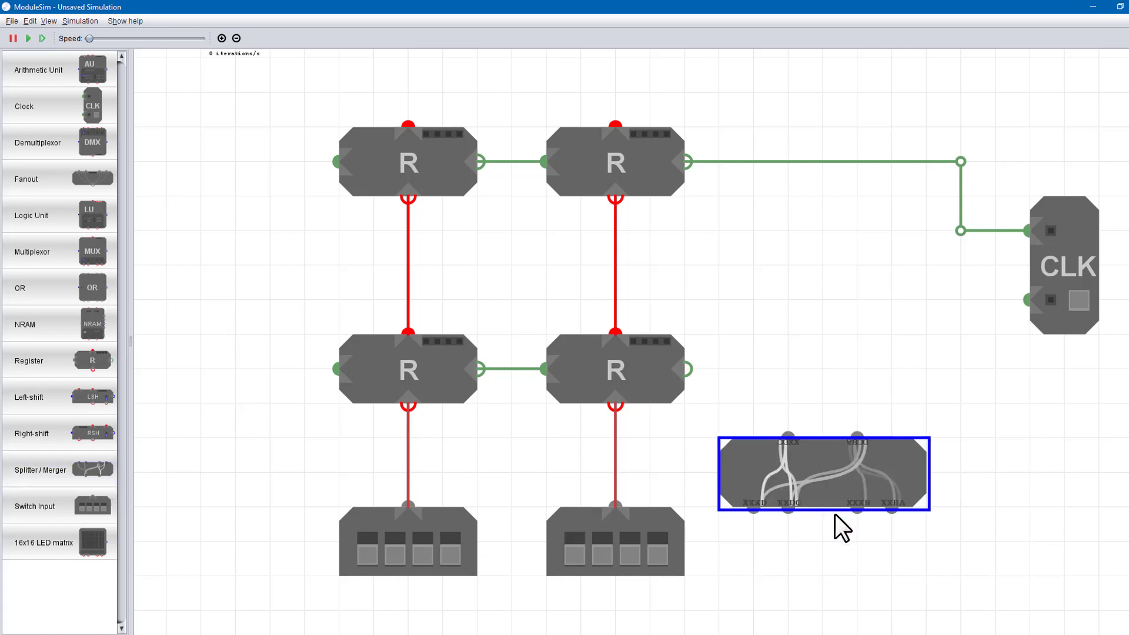
mouse_move(825, 424)
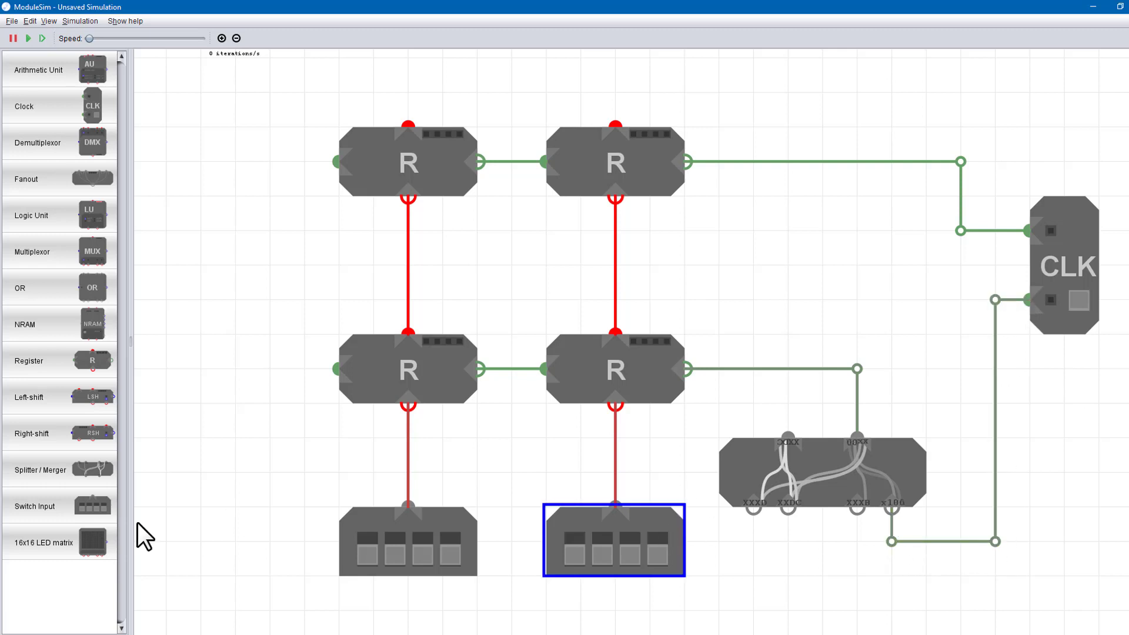
Step: Add a switch input for the splitter/merger control bits and step the simulation
click(27, 38)
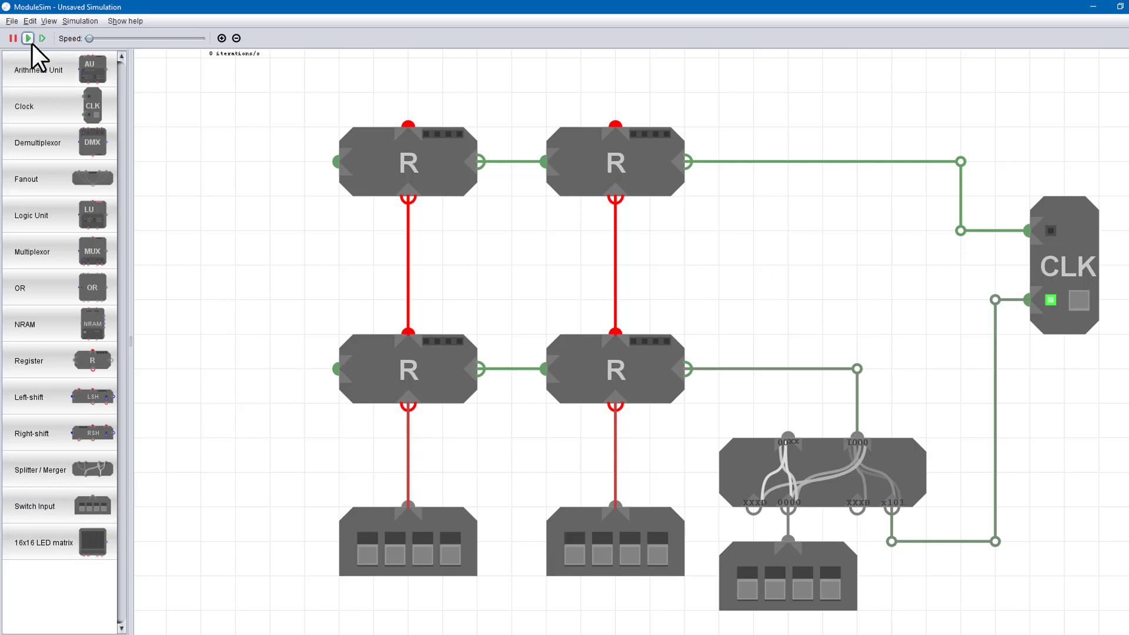
click(28, 38)
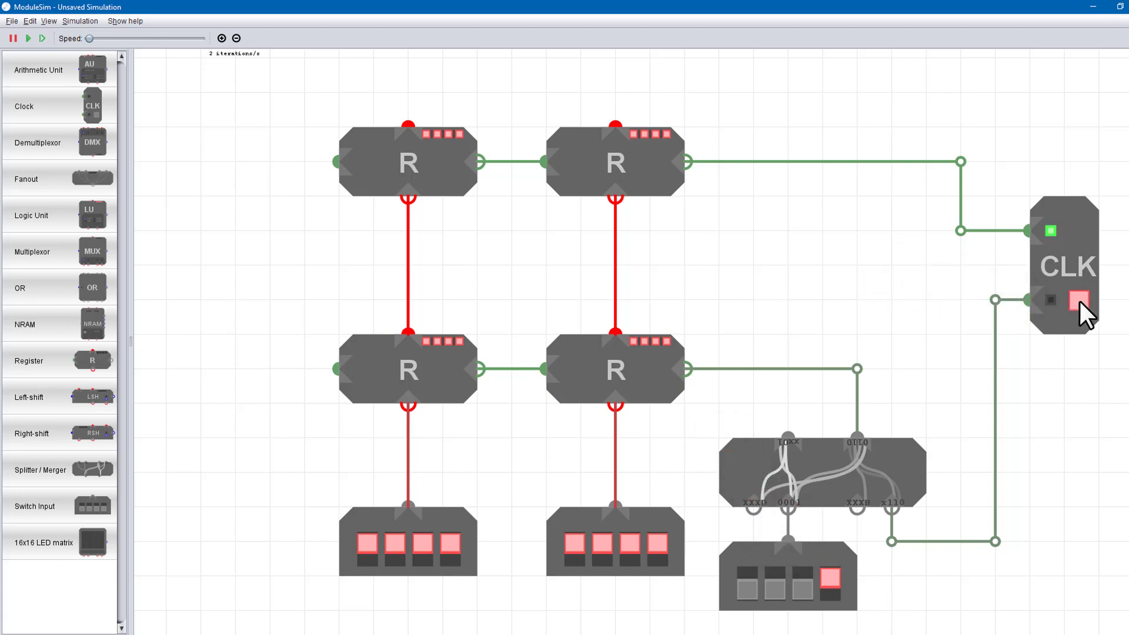
click(1080, 300)
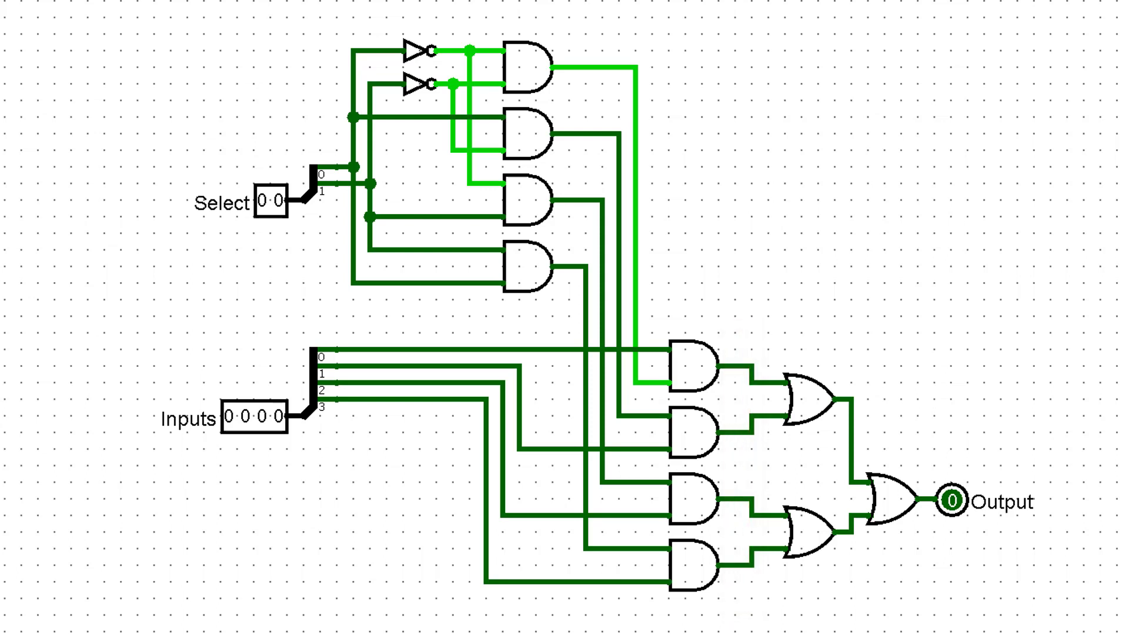
Step: Set all four multiplexer inputs to 1 so the output reads 1 with select 00
click(253, 416)
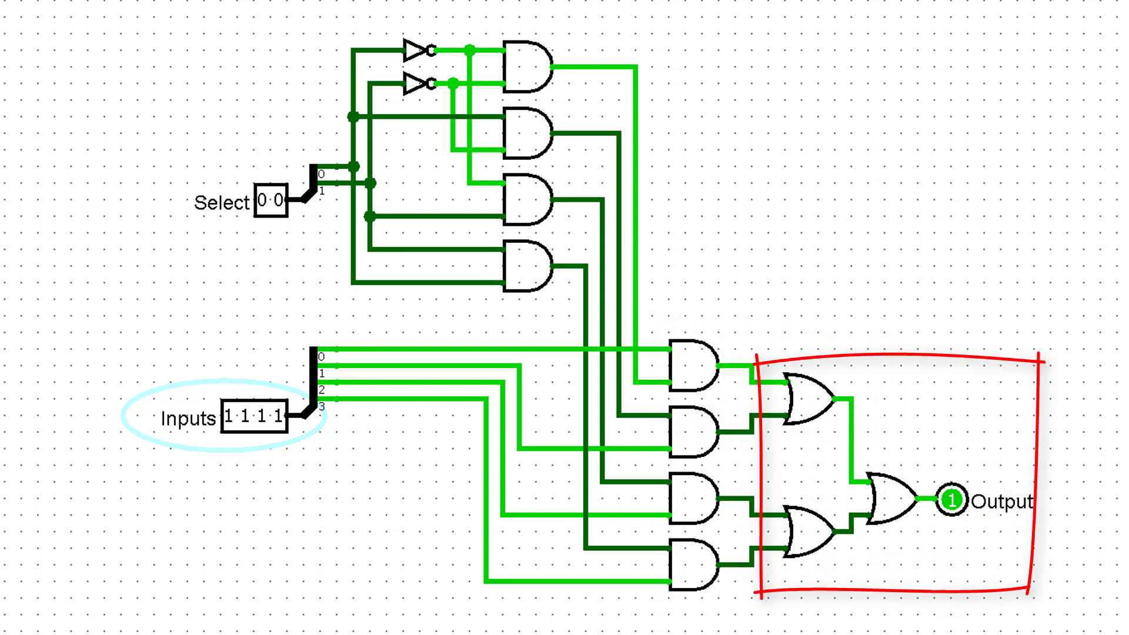